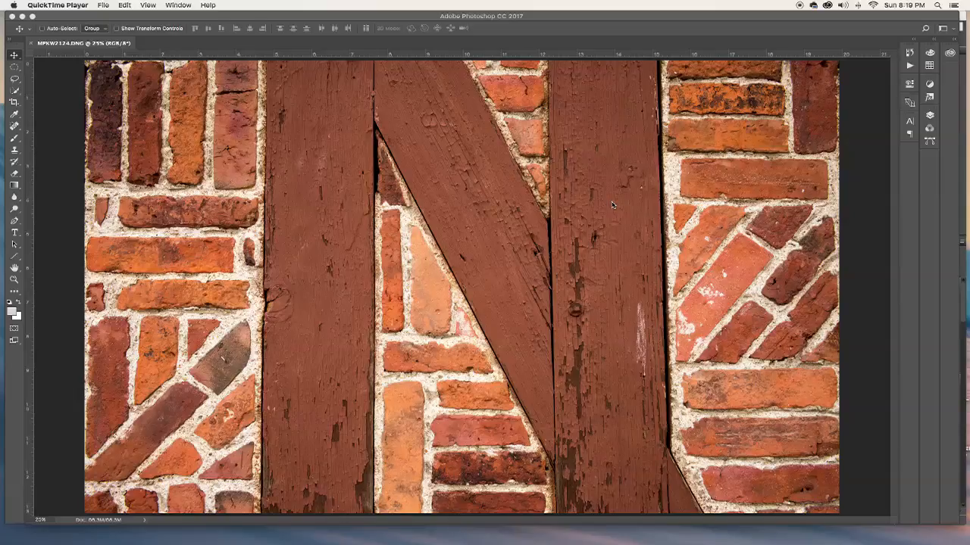
mouse_move(358, 196)
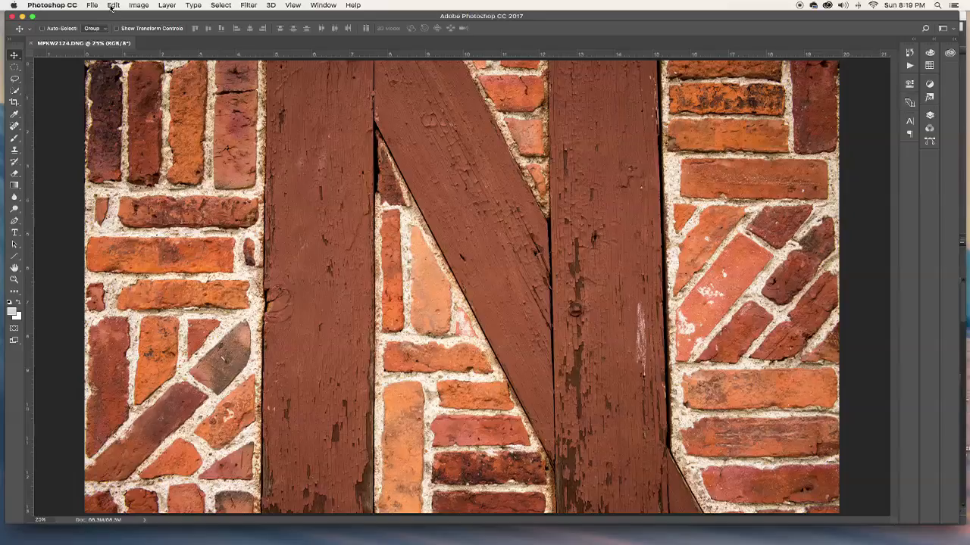
Assign Working RGB sRGB IEC61966-2.1 to the brick-and-timber photo after comparing the original profile
left_click(112, 4)
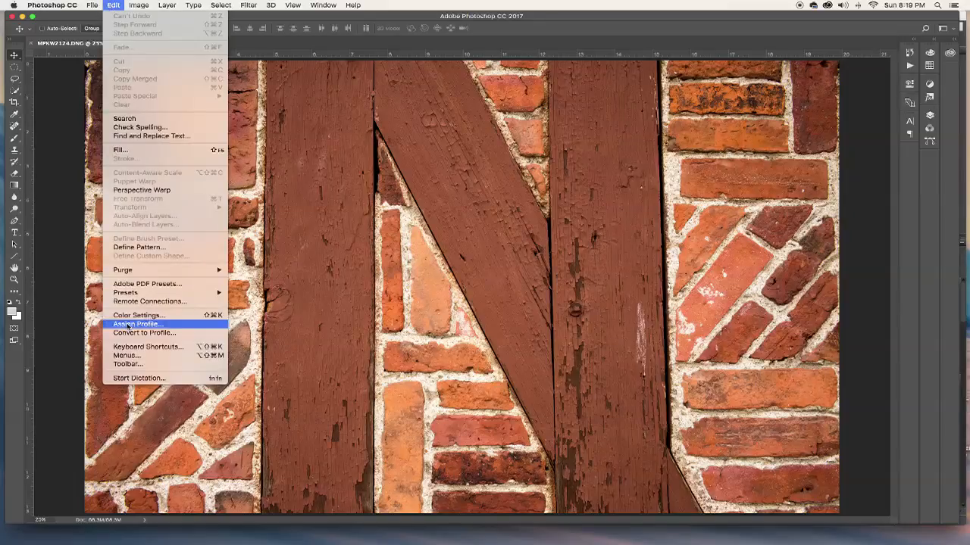
left_click(137, 322)
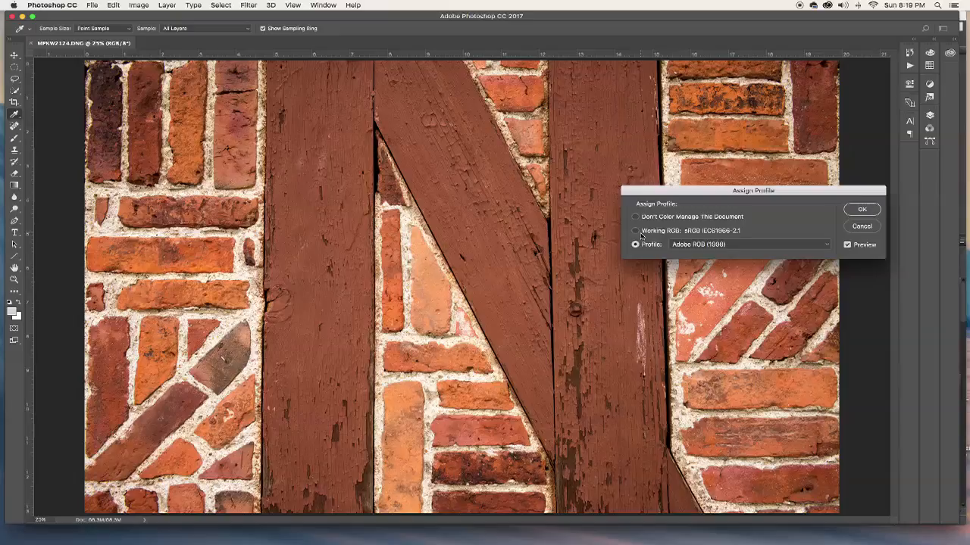
left_click(635, 230)
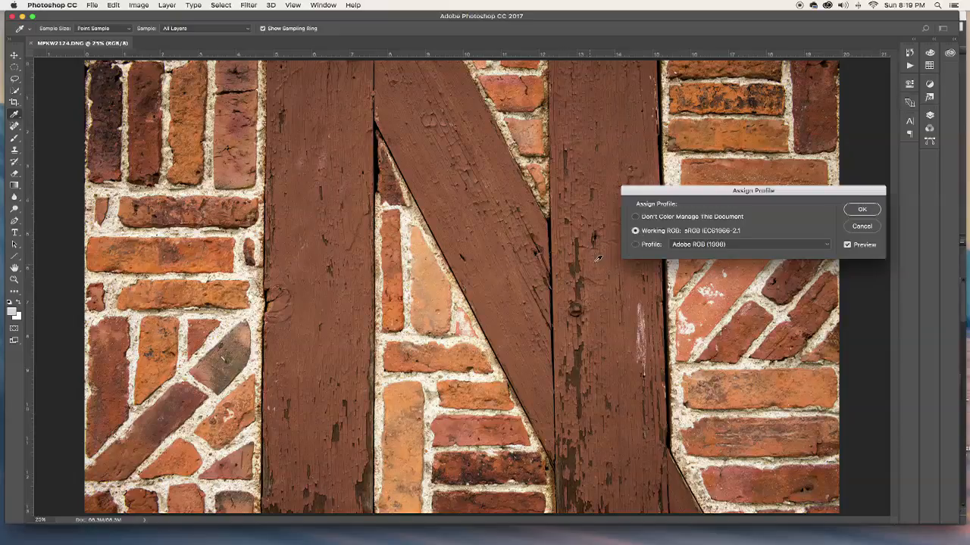
left_click(635, 244)
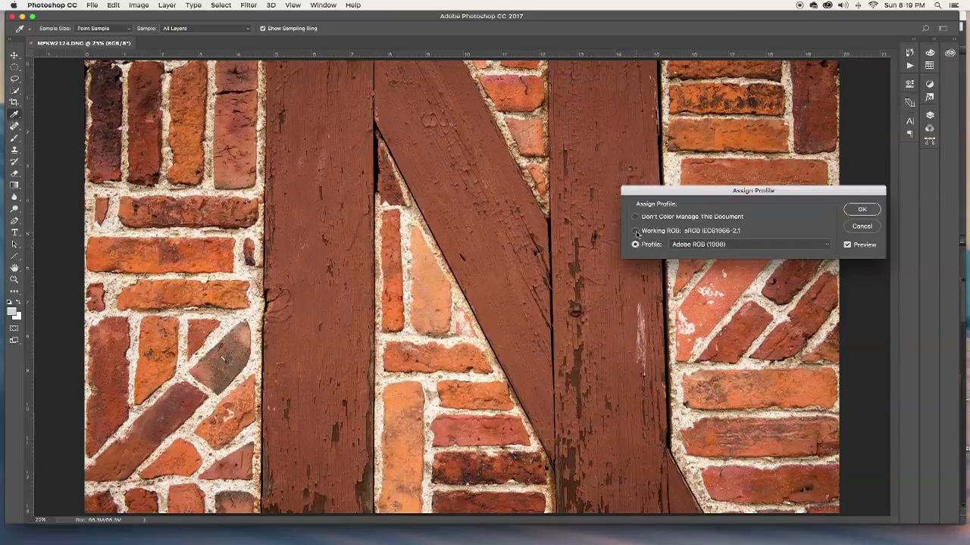
left_click(880, 210)
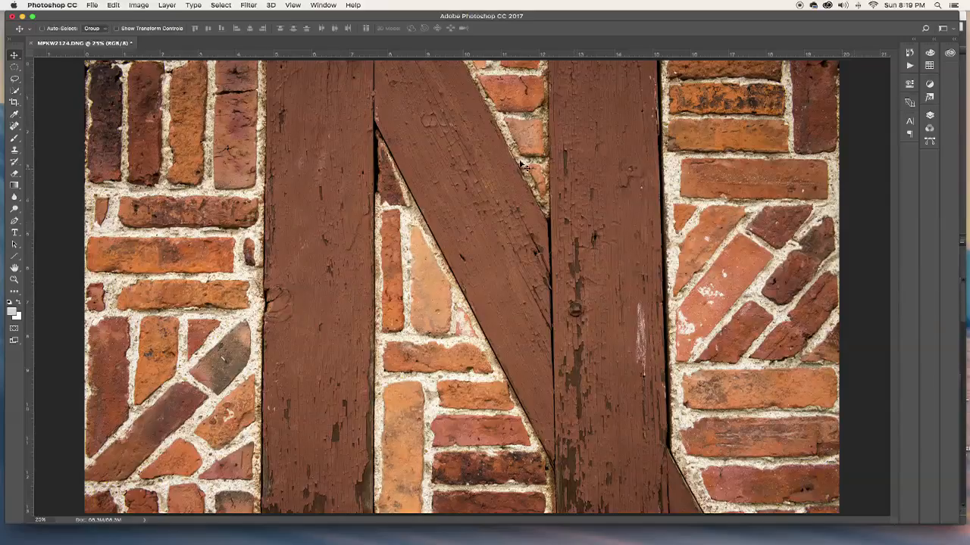
mouse_move(428, 157)
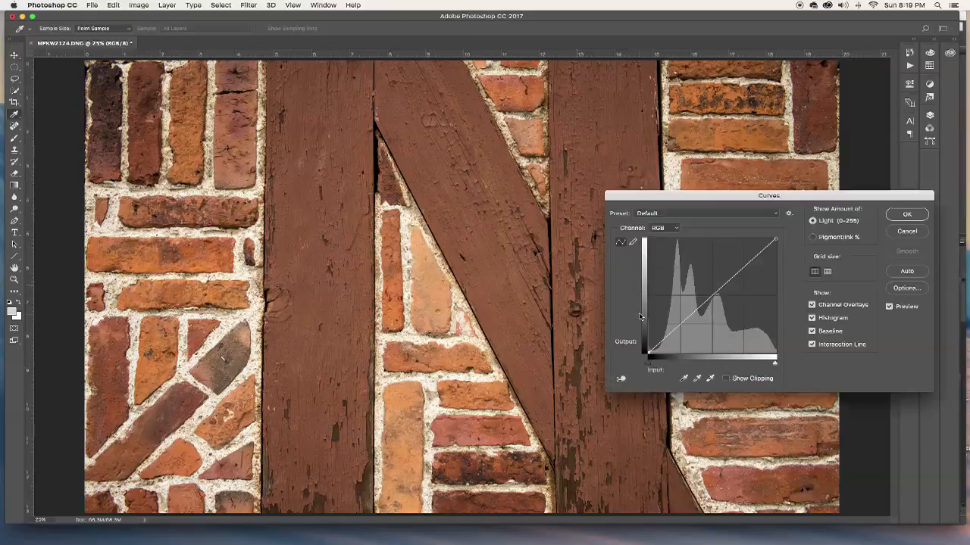
Apply a Curves adjustment with the white point at 244 and the black point at 16
left_click_drag(774, 240, 775, 240)
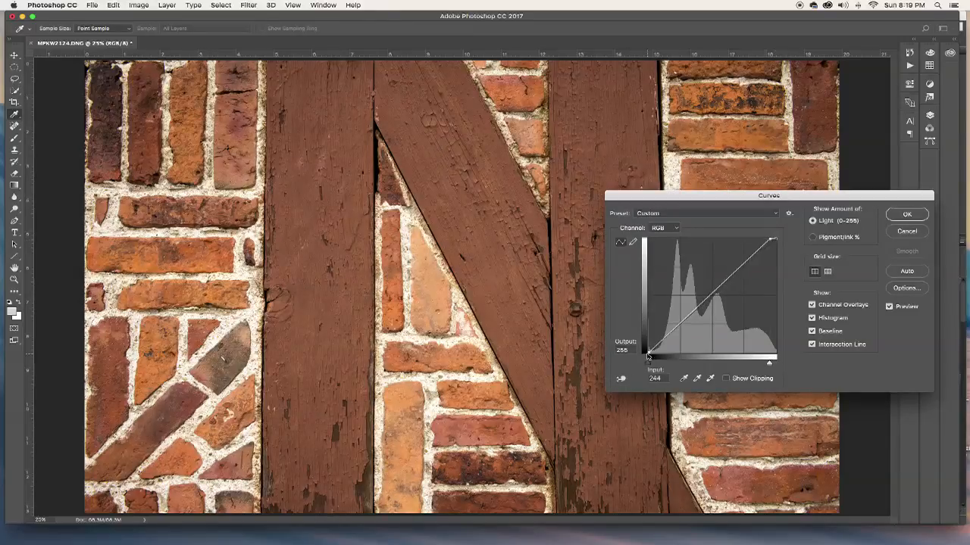
left_click_drag(648, 356, 655, 356)
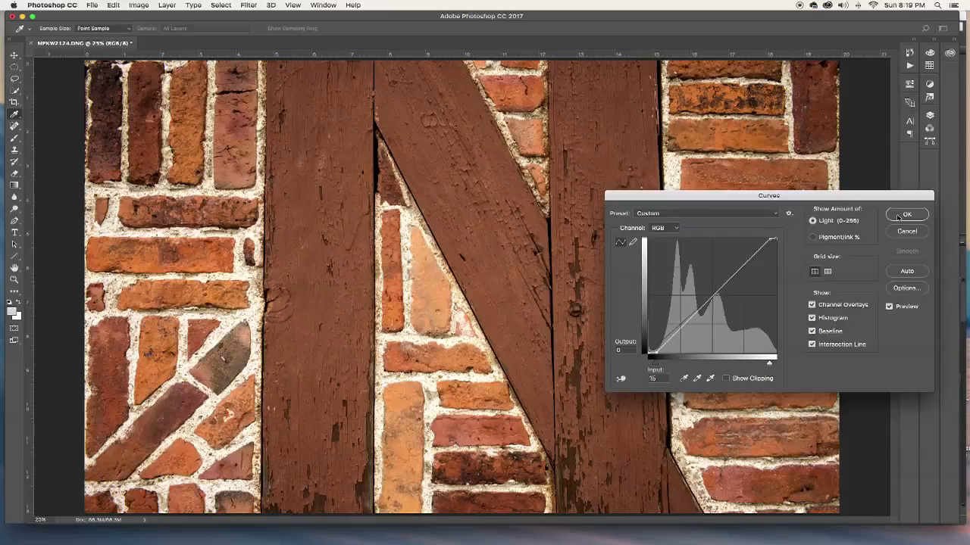
left_click(906, 214)
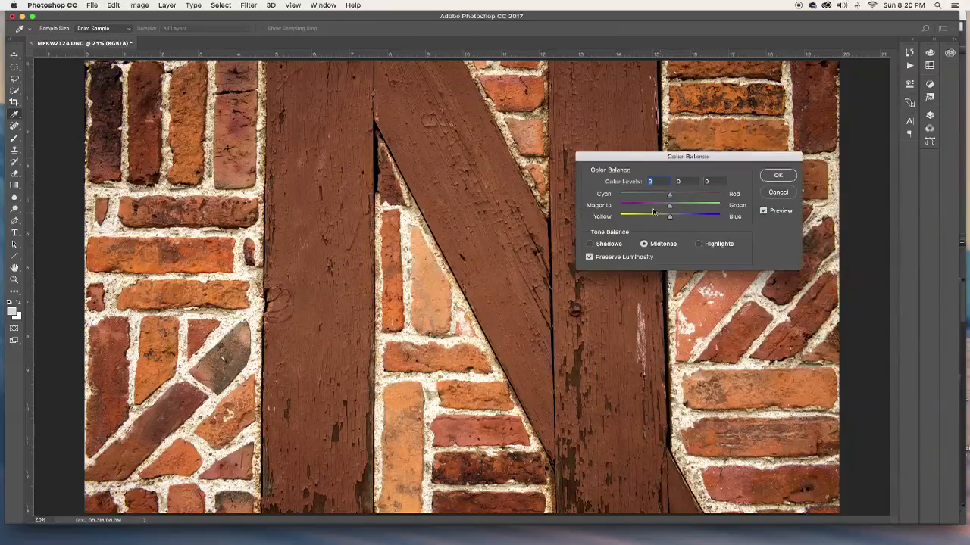
Set midtone Color Balance to Cyan-Red +9 and Yellow-Blue +9
left_click_drag(670, 194, 673, 194)
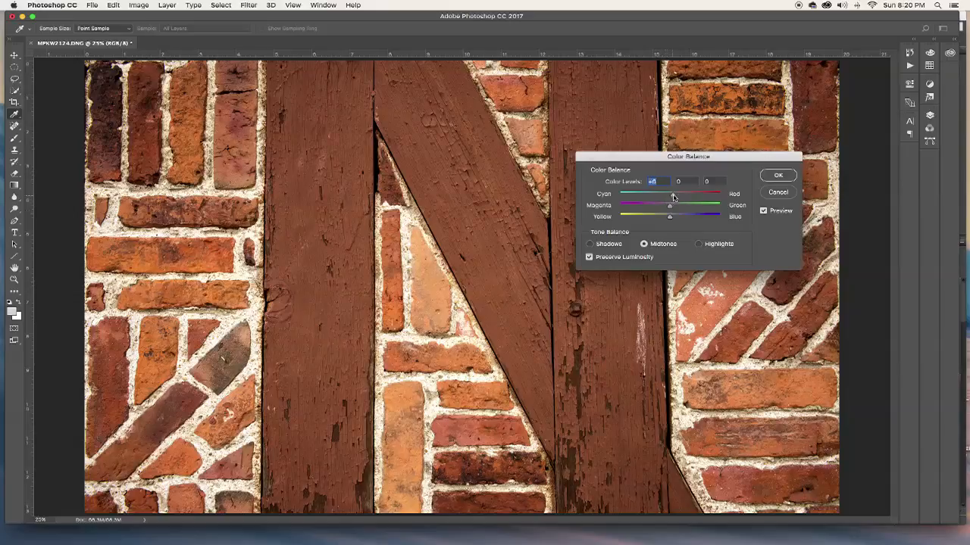
left_click_drag(669, 218, 670, 217)
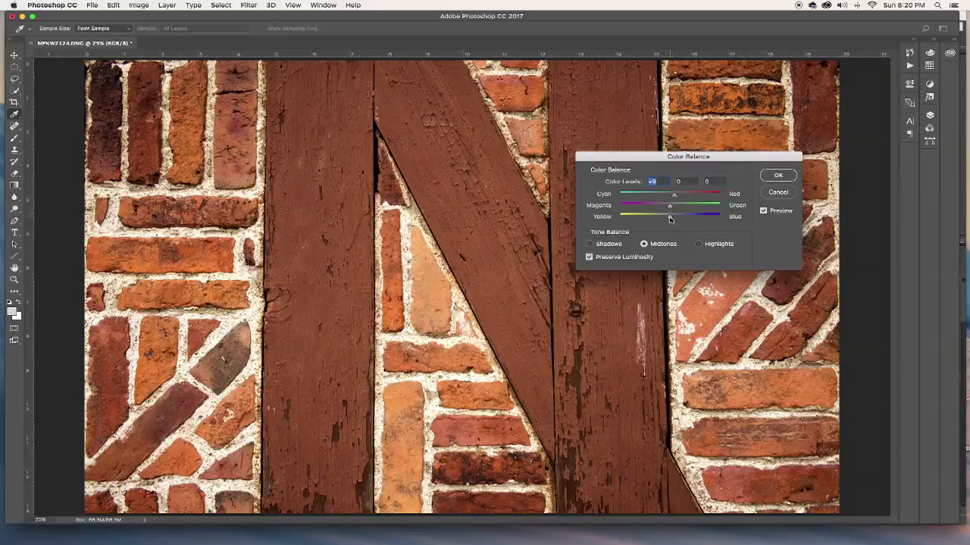
left_click_drag(670, 218, 673, 217)
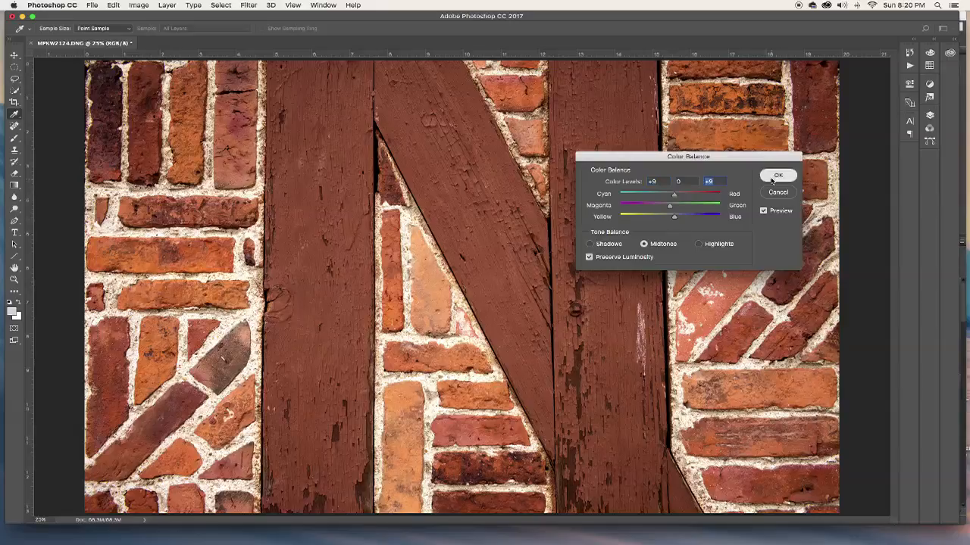
left_click(777, 175)
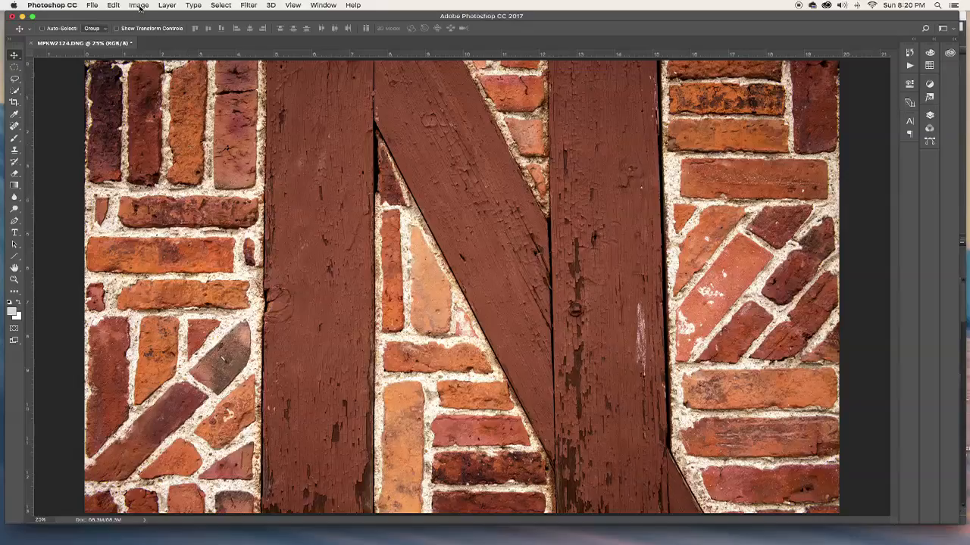
Apply Filter > Sharpen > Unsharp Mask with the Amount raised to 72%
left_click(139, 6)
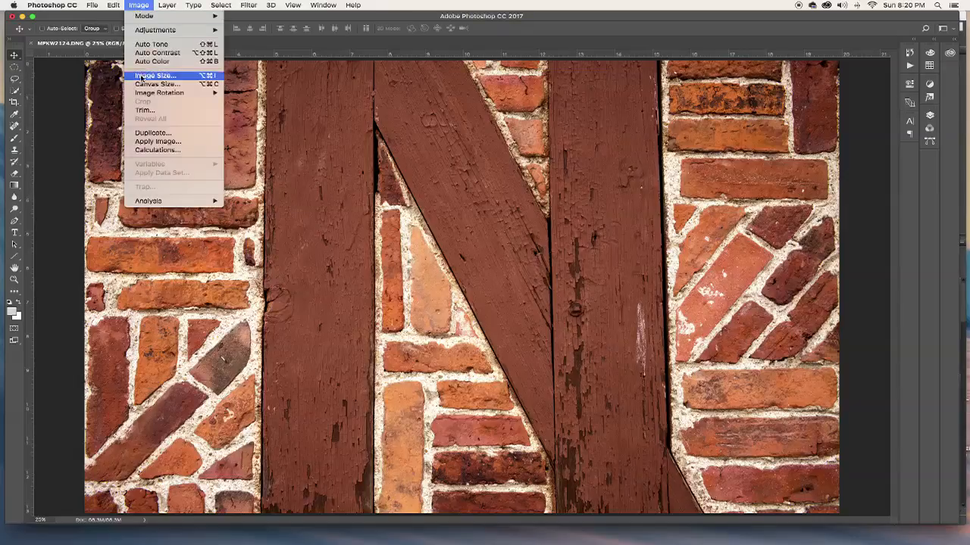
left_click(250, 6)
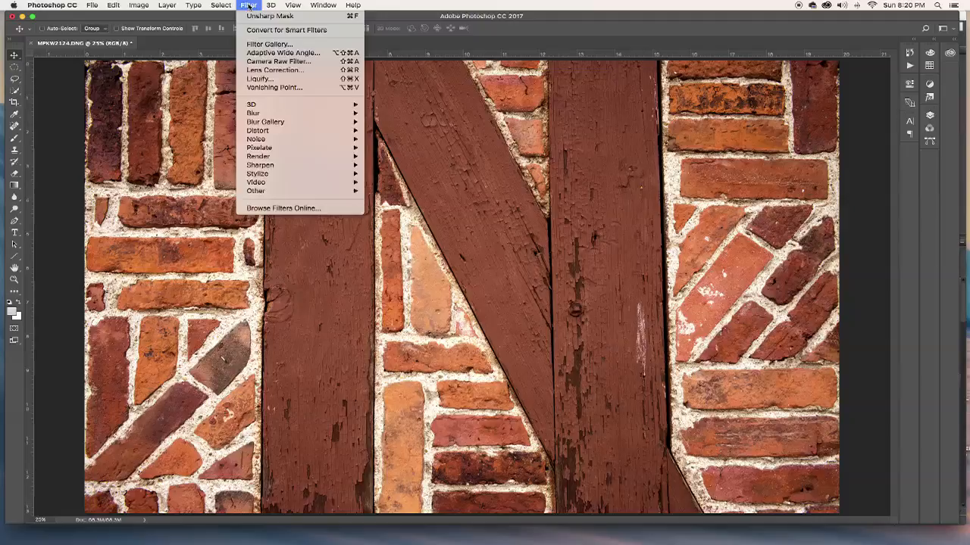
mouse_move(258, 157)
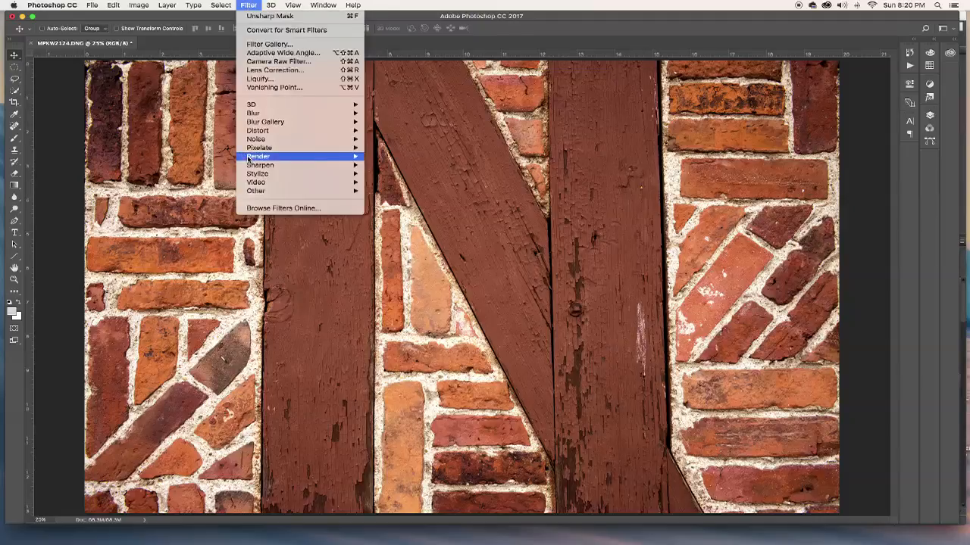
mouse_move(260, 165)
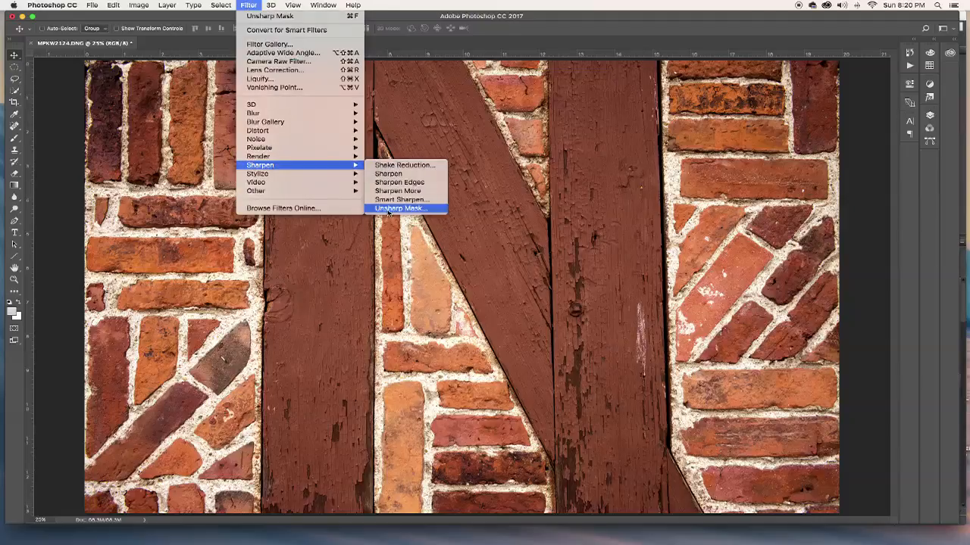
left_click(404, 207)
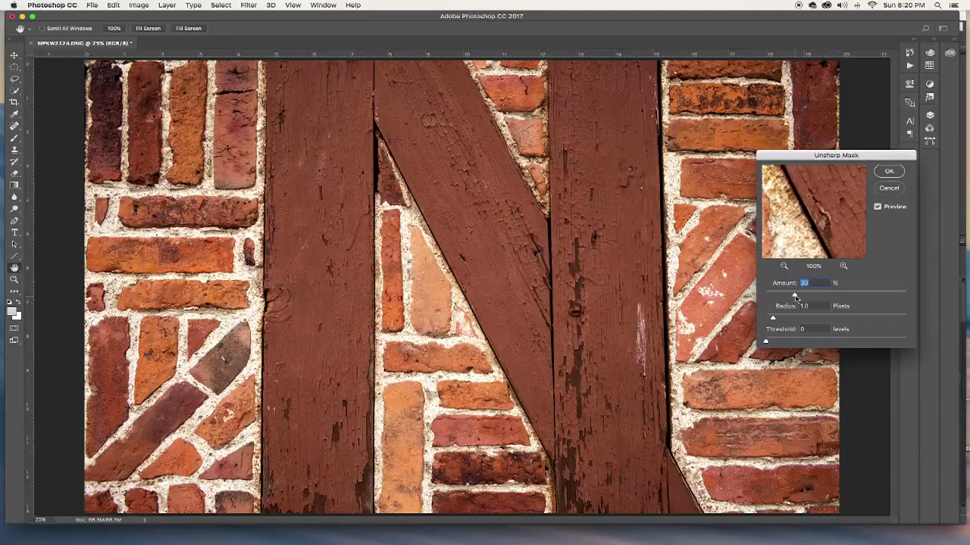
left_click_drag(795, 295, 820, 295)
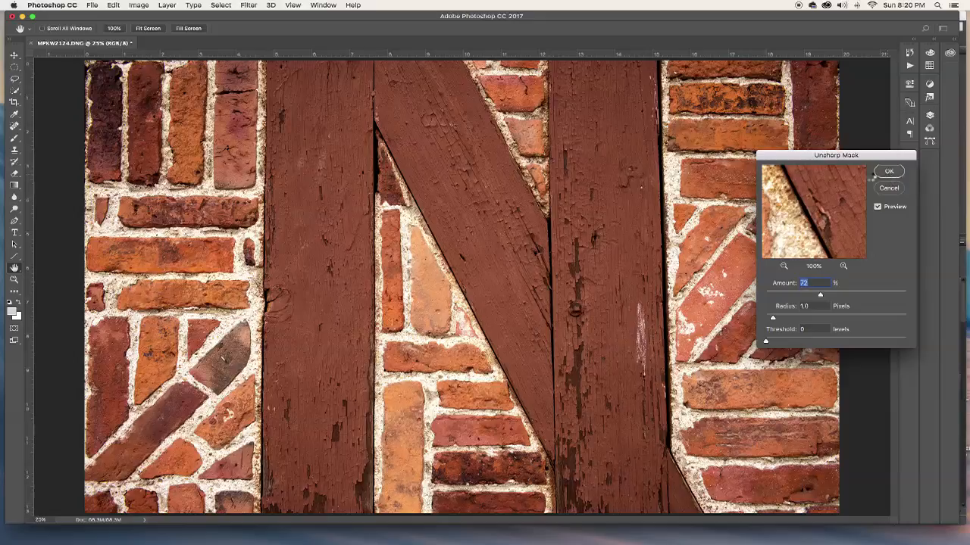
left_click(892, 170)
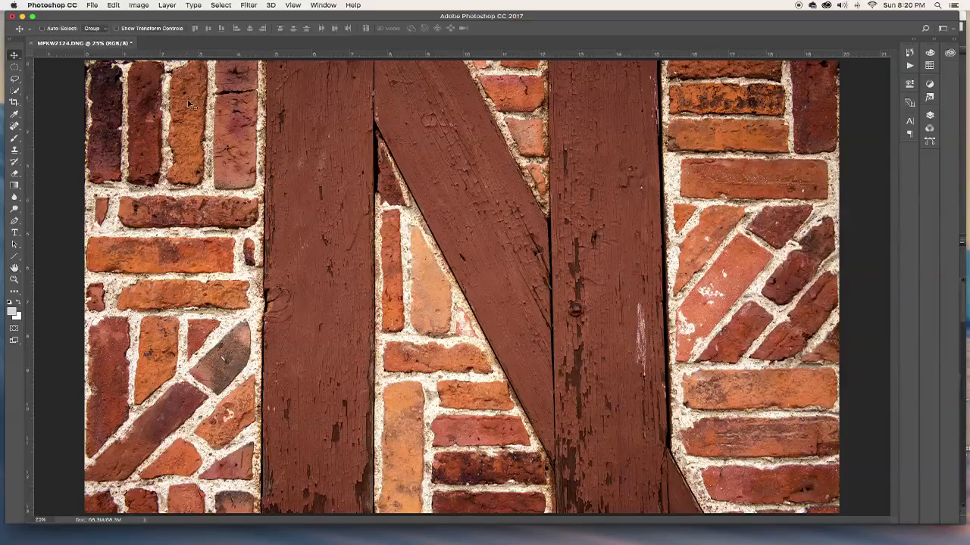
Confirm Image Size stays at 5870 × 3992 pixels, 300 pixels/inch
left_click(136, 5)
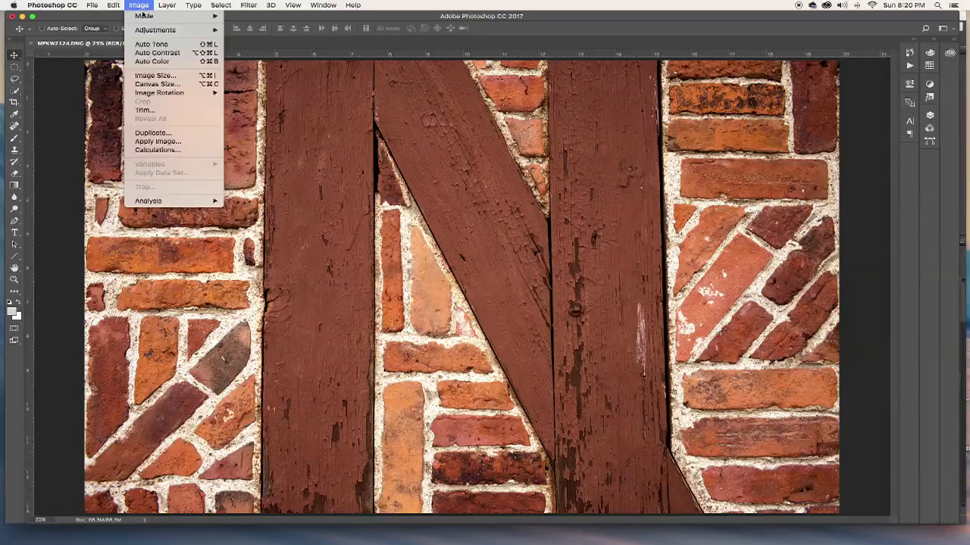
mouse_move(159, 77)
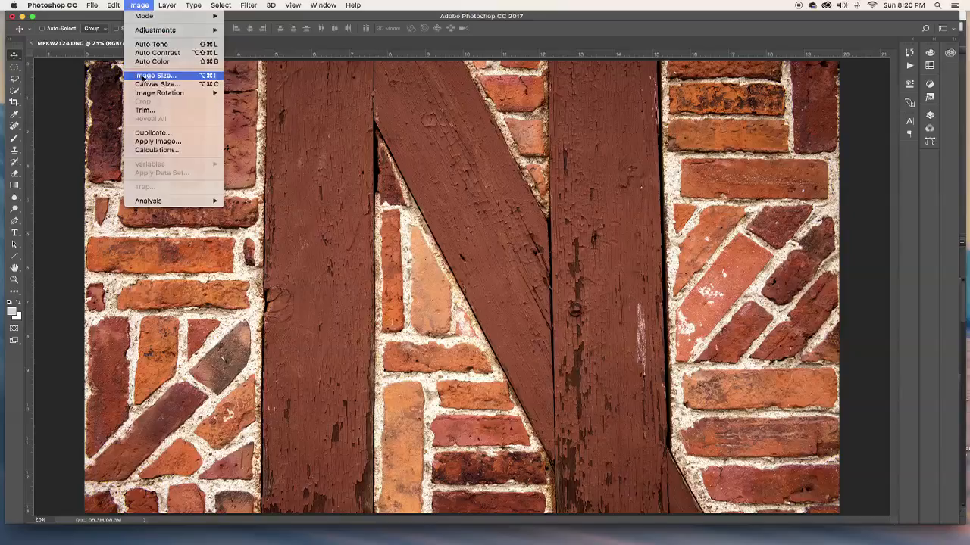
left_click(158, 75)
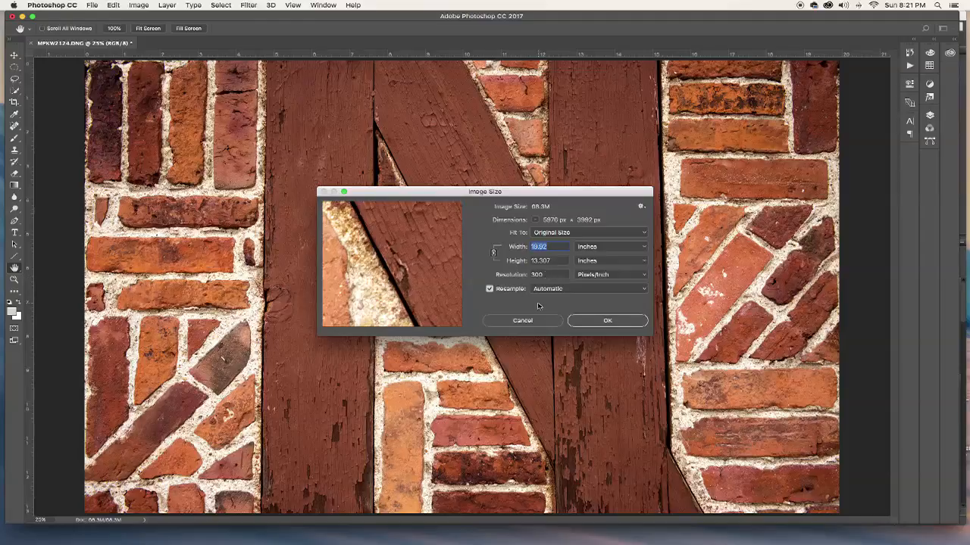
mouse_move(538, 306)
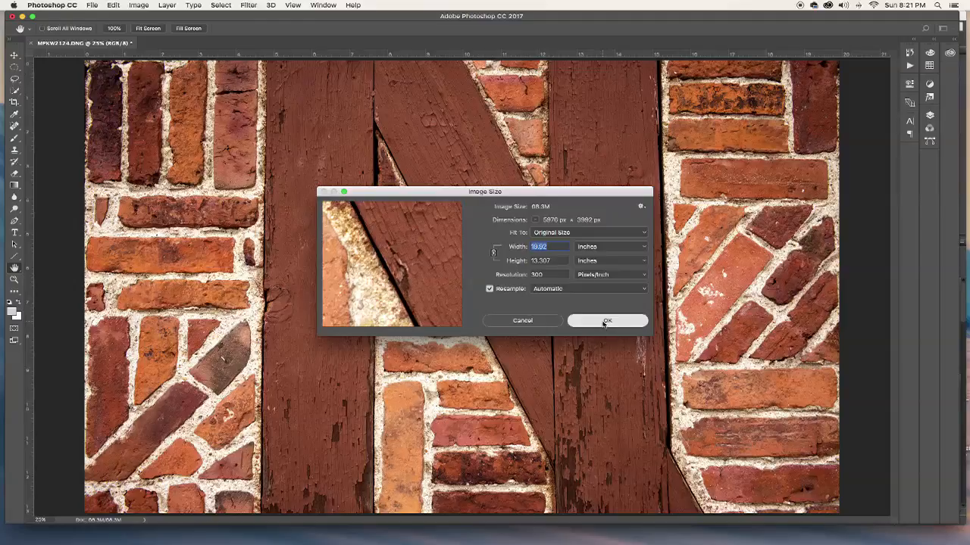
left_click(142, 6)
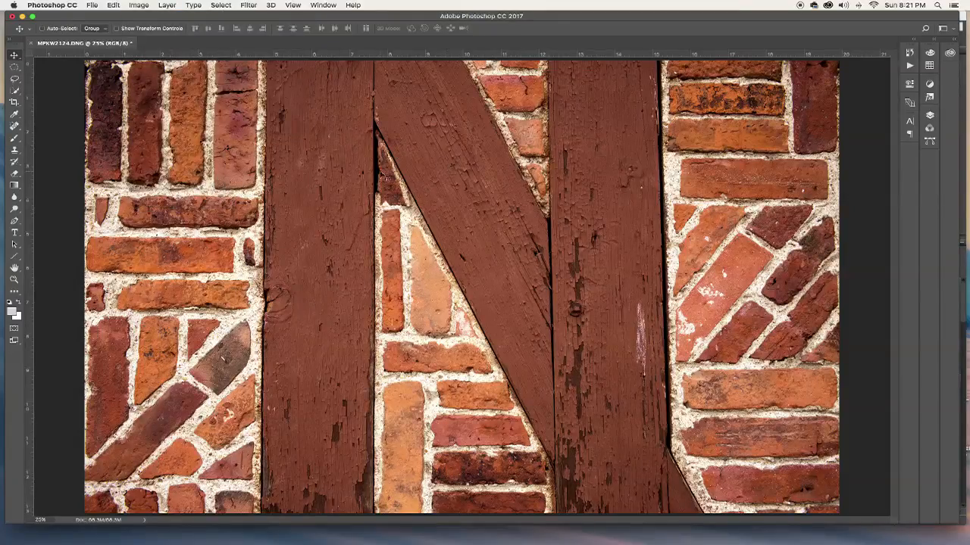
left_click(89, 3)
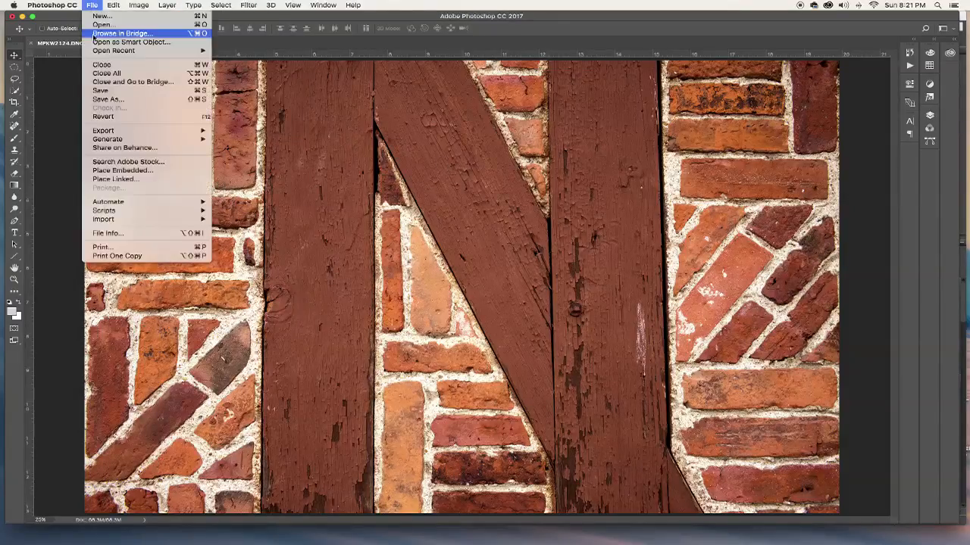
Save the photo as bricks1_2124.jpg in JPEG format at maximum quality, progressive
left_click(110, 99)
type("bricks1_2124.jpg")
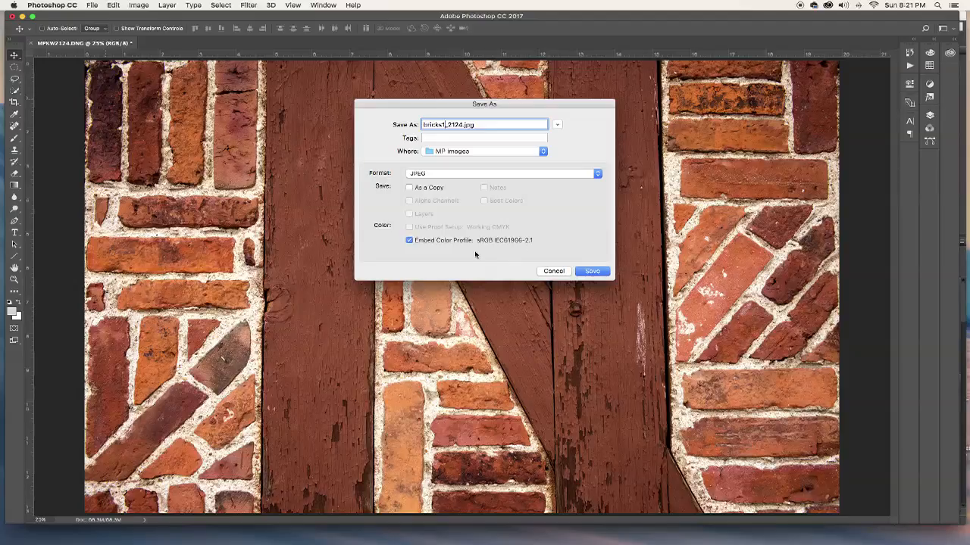
mouse_move(503, 252)
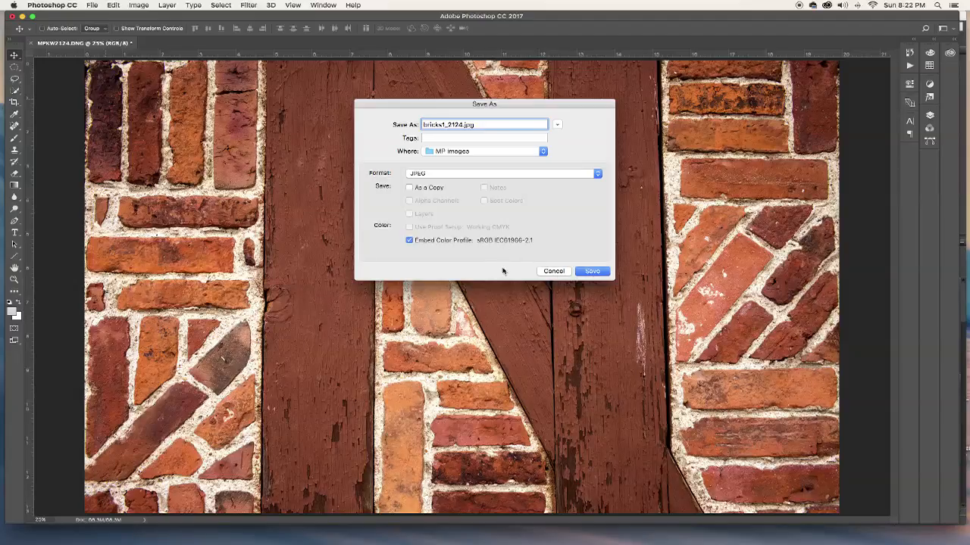
left_click(592, 270)
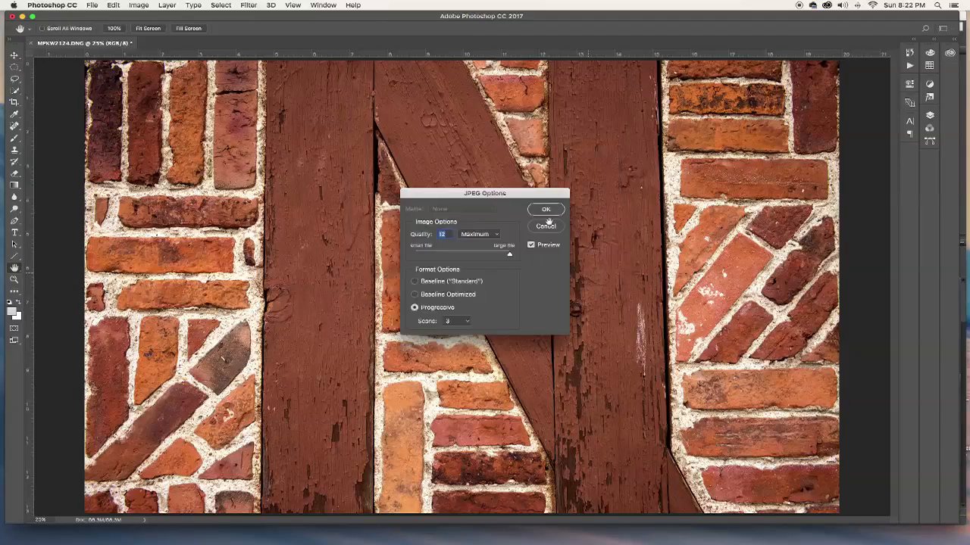
left_click(543, 209)
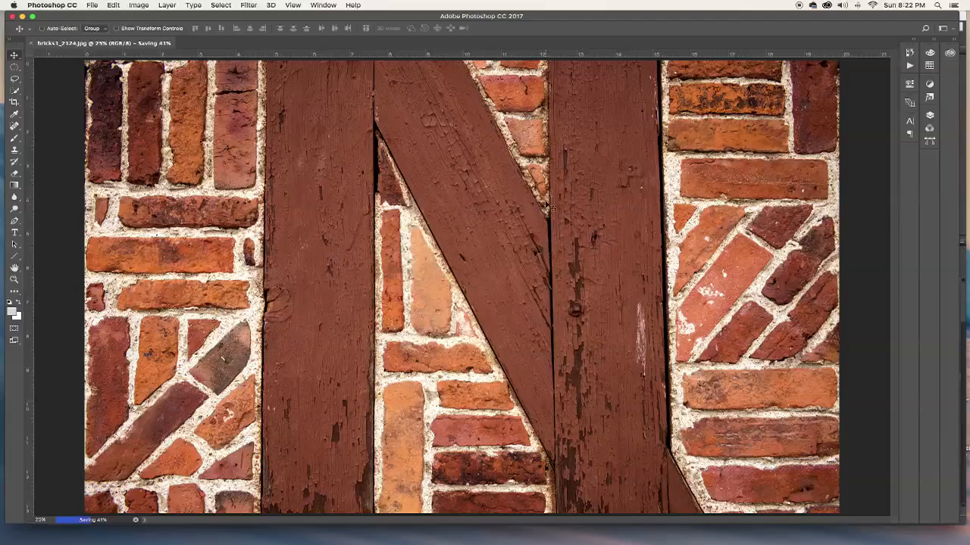